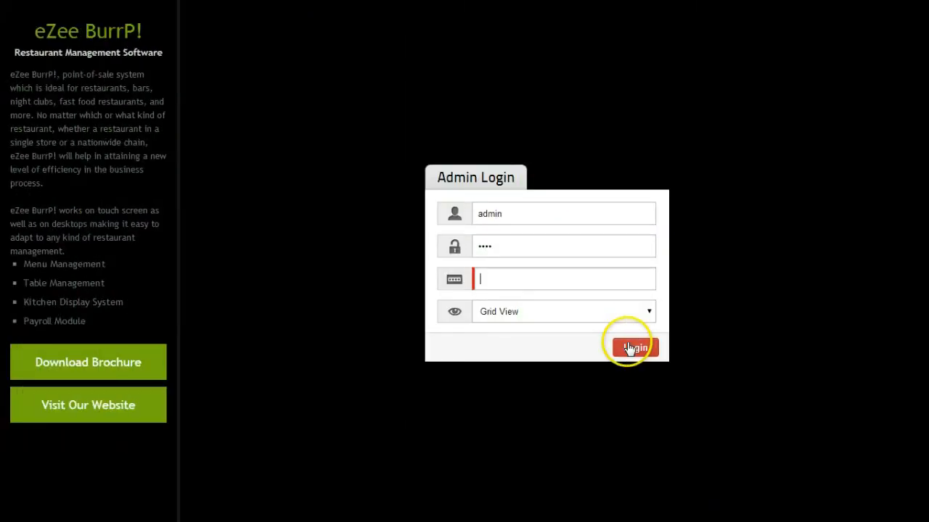
- Sign in to eZee Reservation as the admin with the filled-in credentials
click(634, 348)
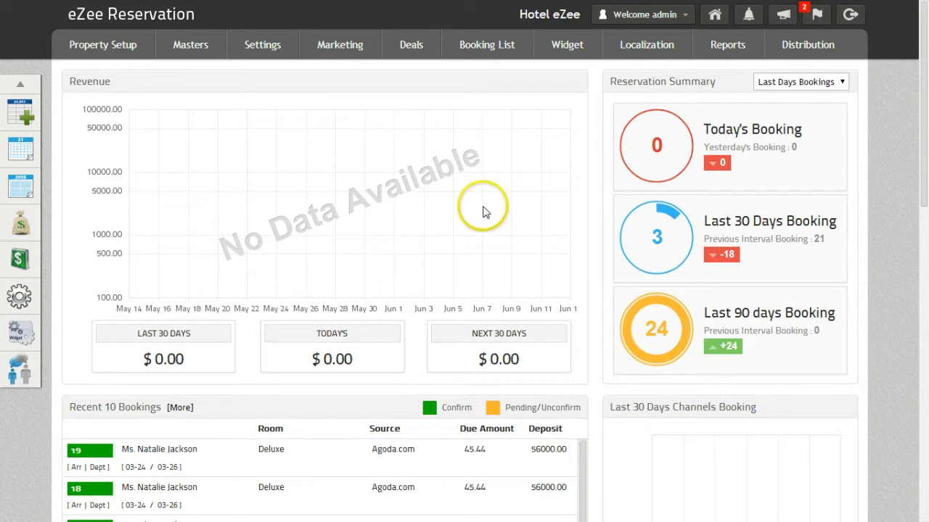
mouse_move(485, 212)
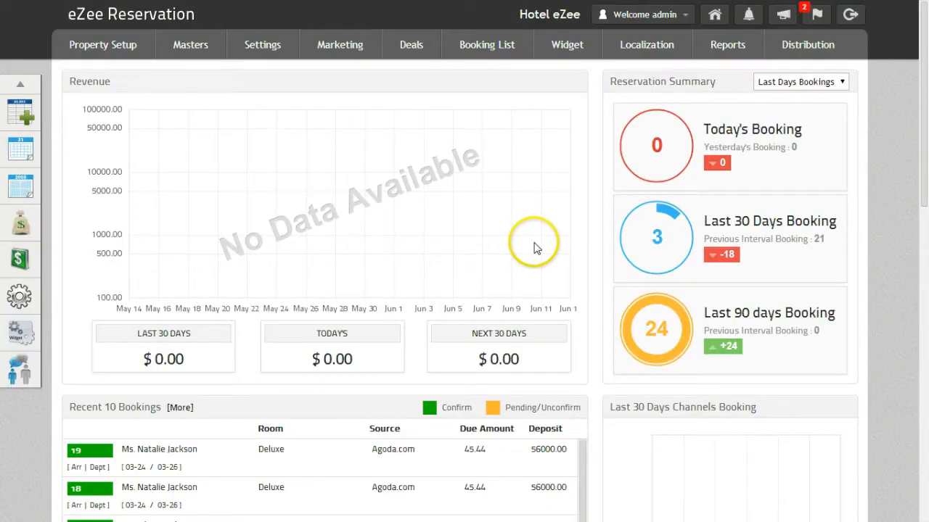
mouse_move(490, 201)
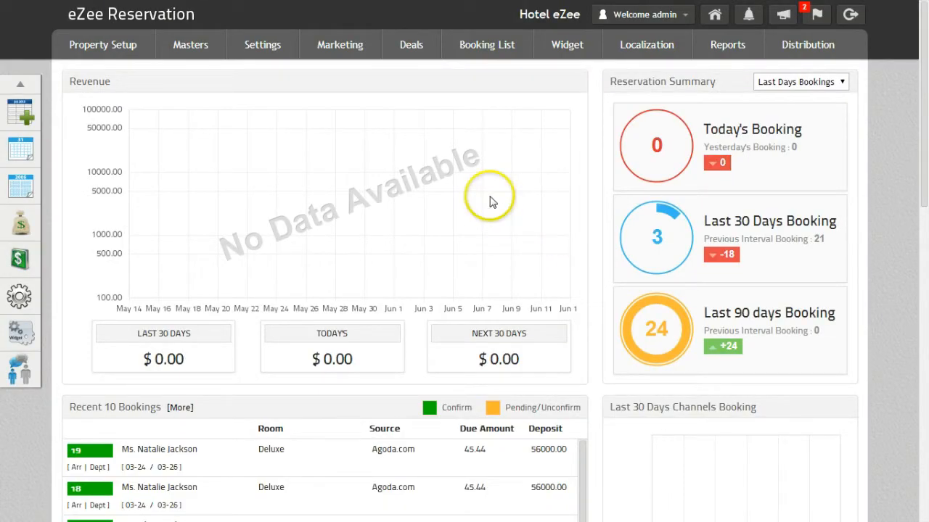
- Go from the dashboard to the Monthly Deals page via the Deals menu
click(411, 44)
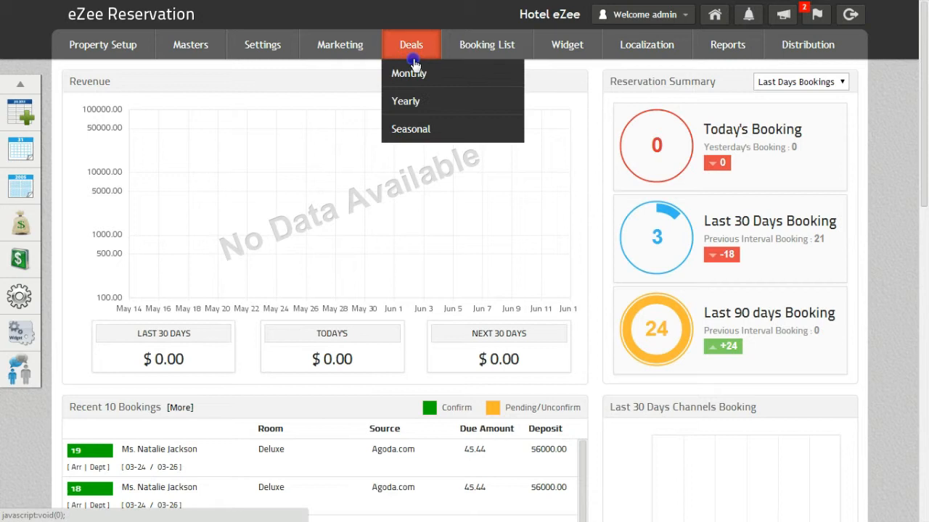
click(410, 73)
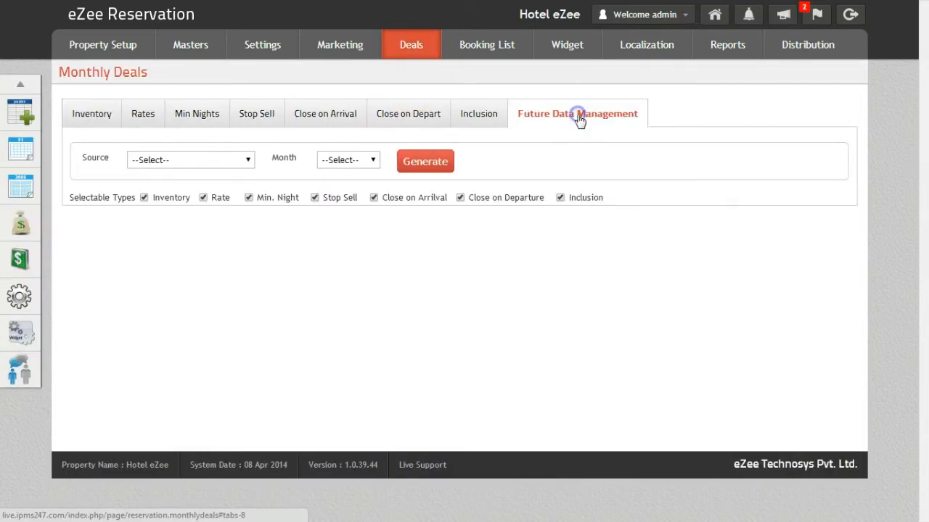
- Generate future data for source 'Hotel eZee - WEB', month 'May - 2015', confirmed saved
click(190, 160)
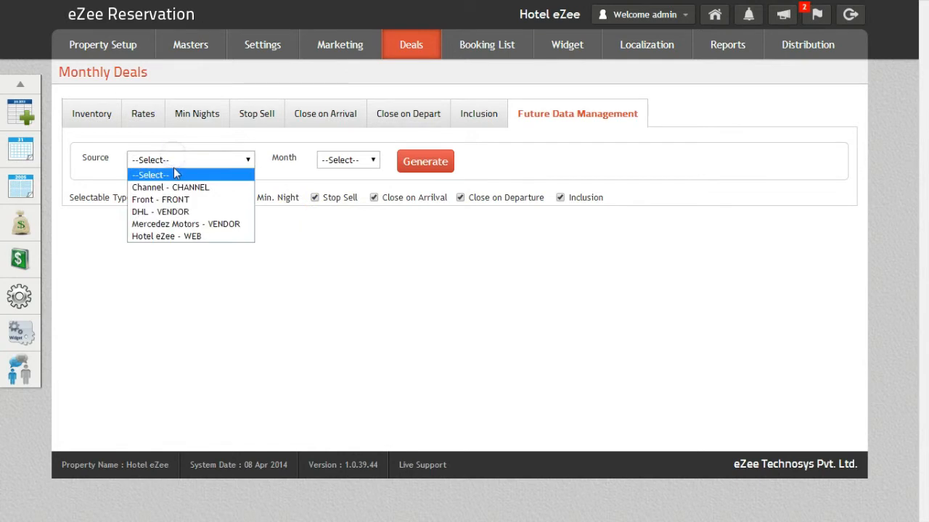
click(342, 158)
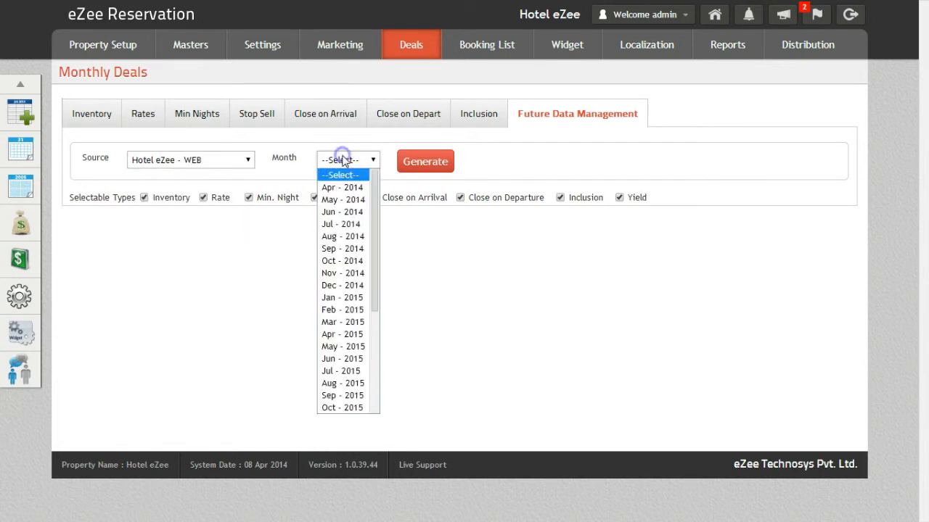
click(343, 345)
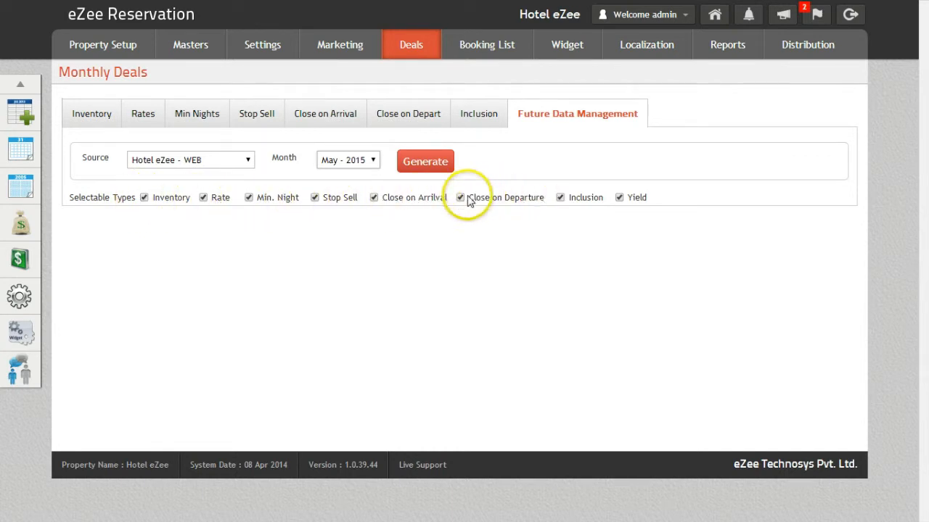
click(425, 161)
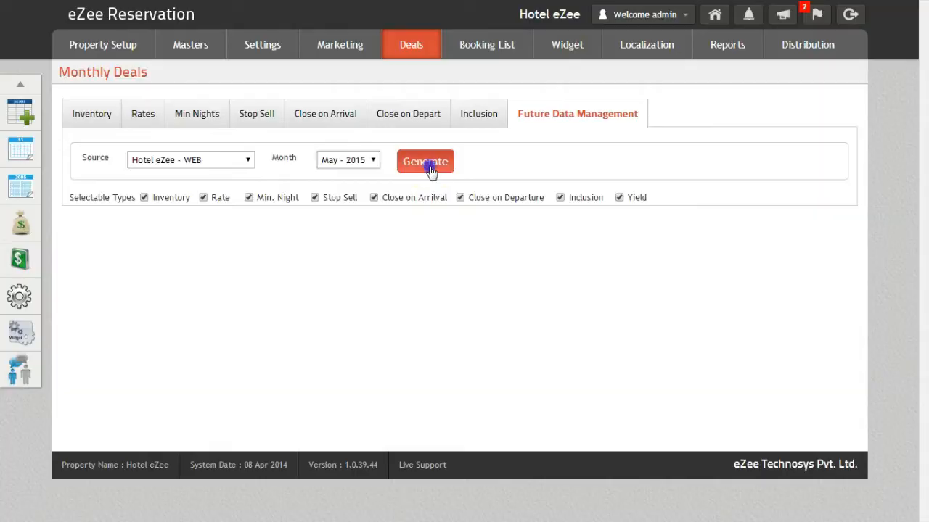
click(425, 161)
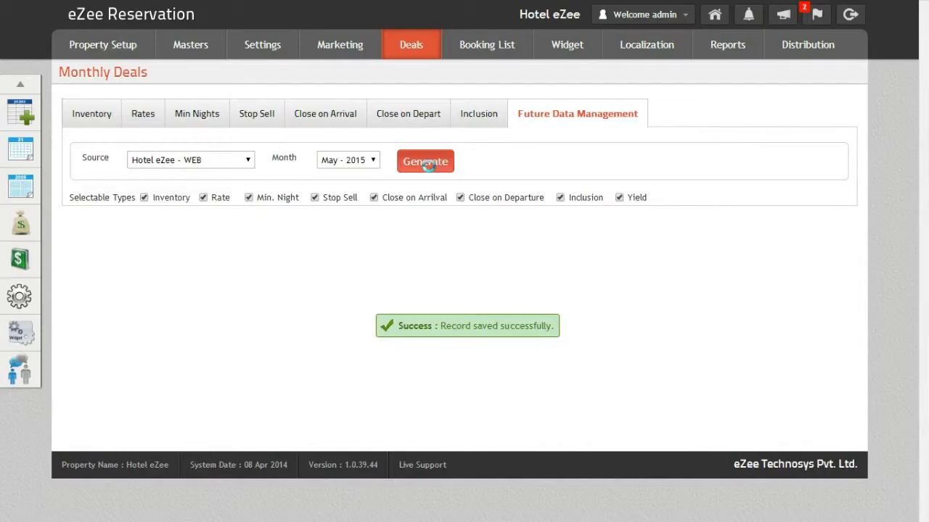